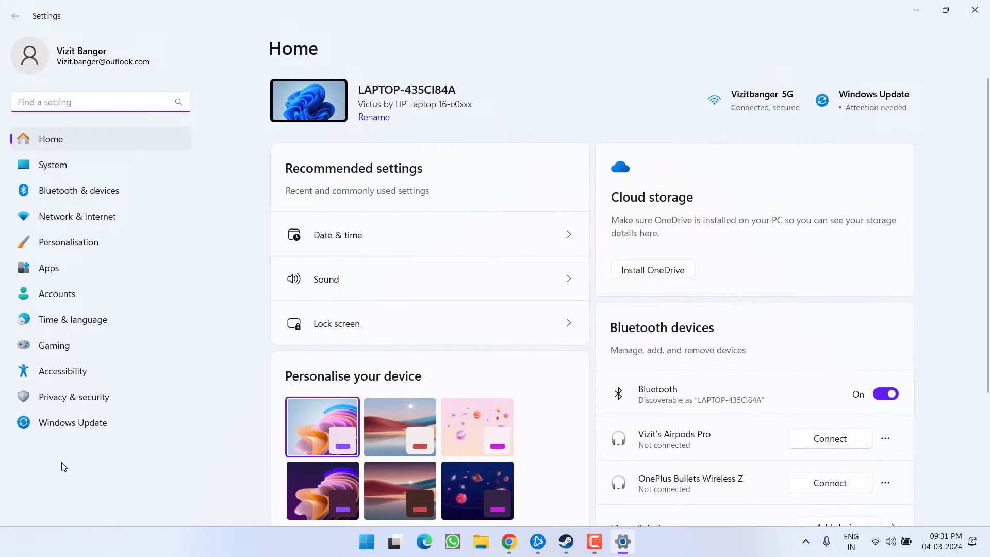
# - View the pending Windows updates in Settings, then close the Settings window
pyautogui.click(72, 422)
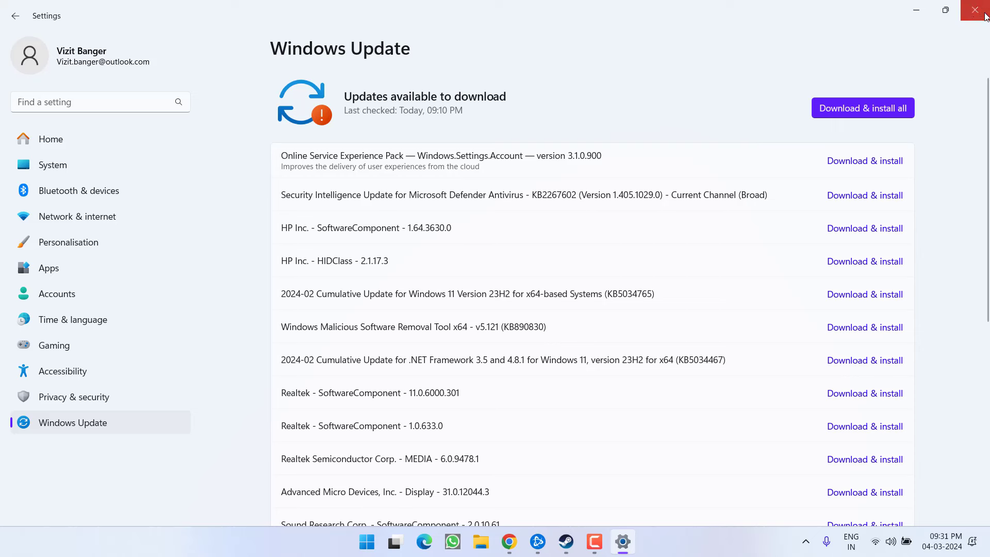
pyautogui.click(974, 10)
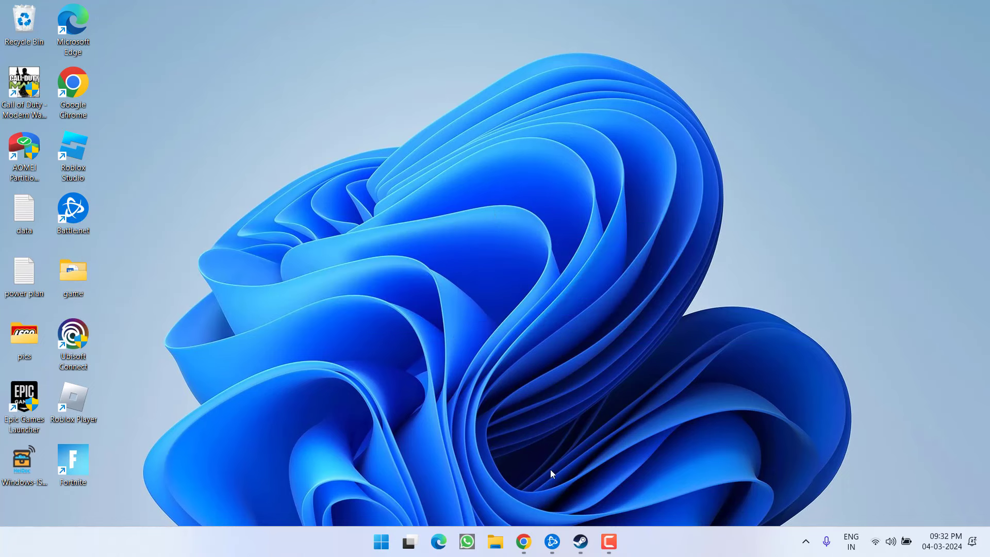
# - Launch Battle.net showing Call of Duty with its download paused at 42%
pyautogui.click(551, 542)
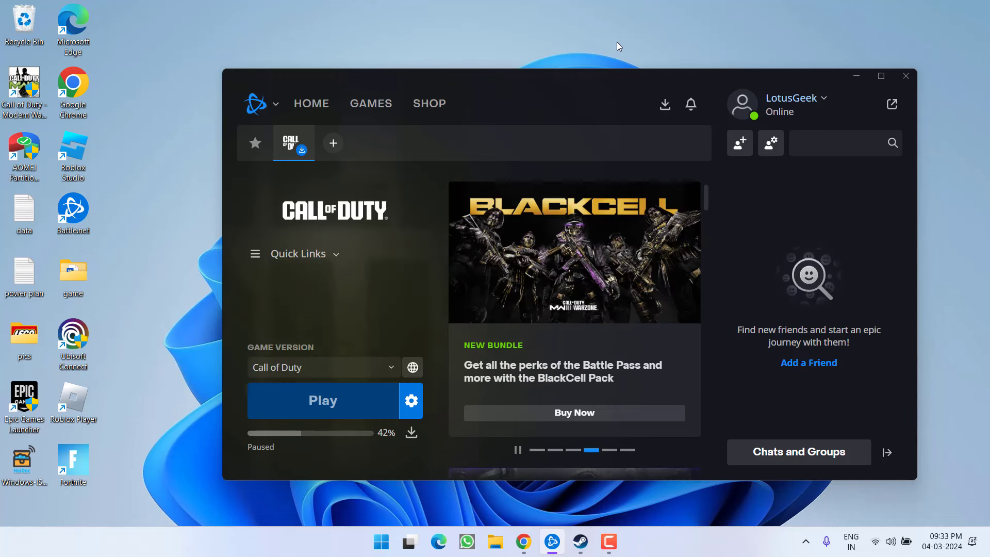
pyautogui.moveTo(586, 79)
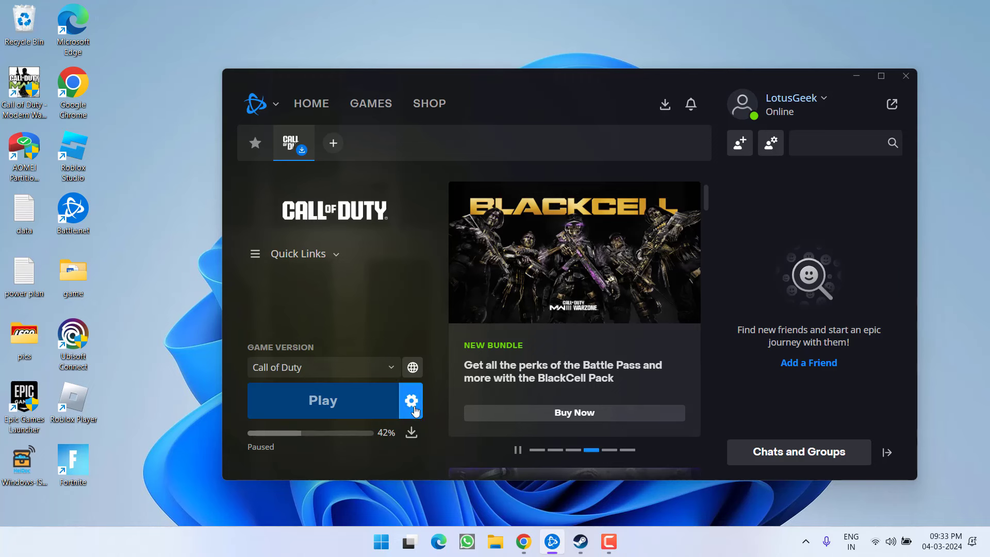
# - Show Call of Duty's install folder from Battle.net and browse a Steam game's local files
pyautogui.click(411, 400)
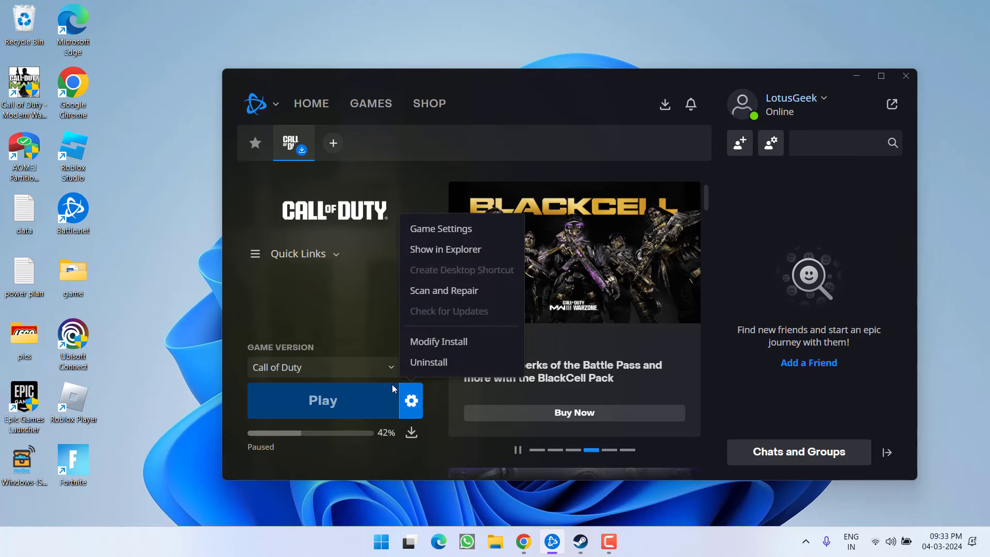
pyautogui.click(445, 249)
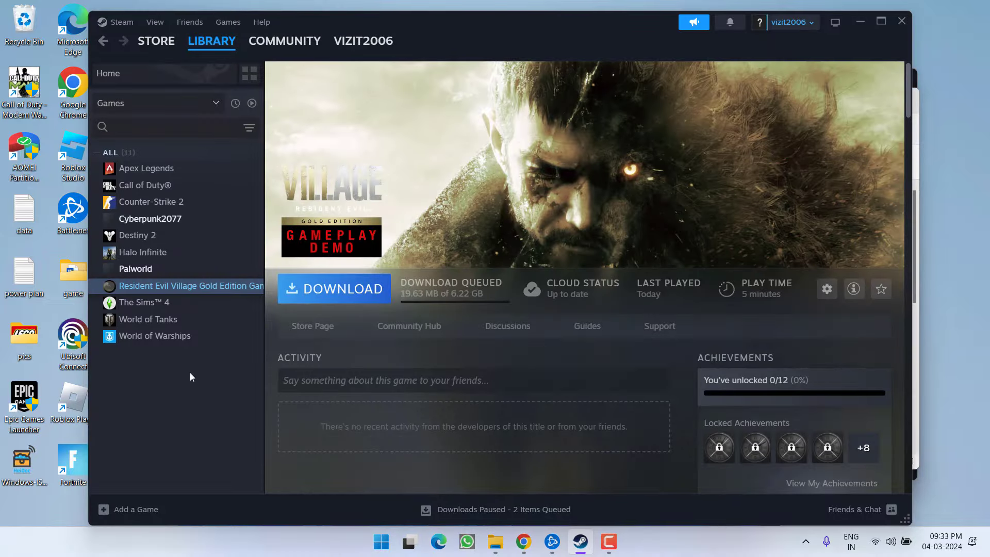
pyautogui.rightClick(190, 286)
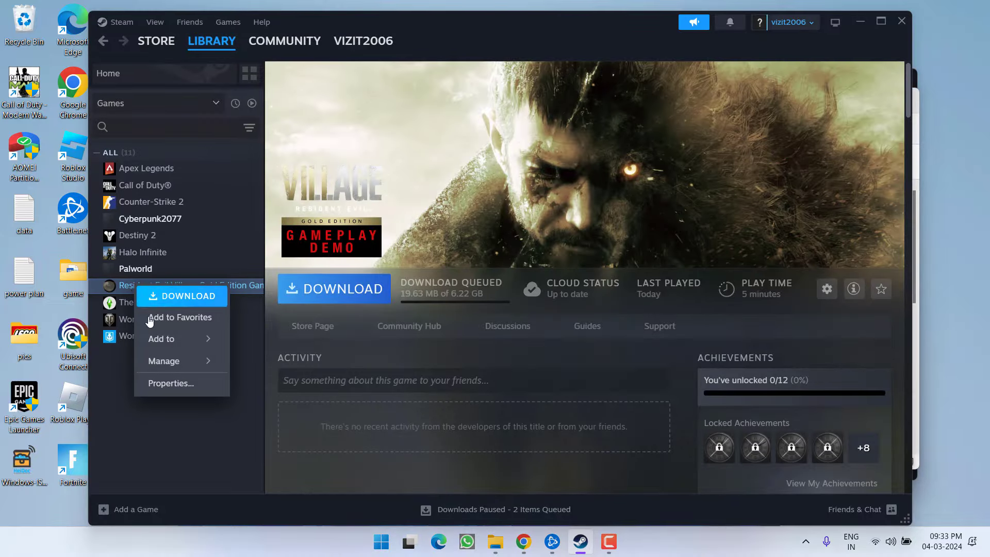
pyautogui.moveTo(163, 361)
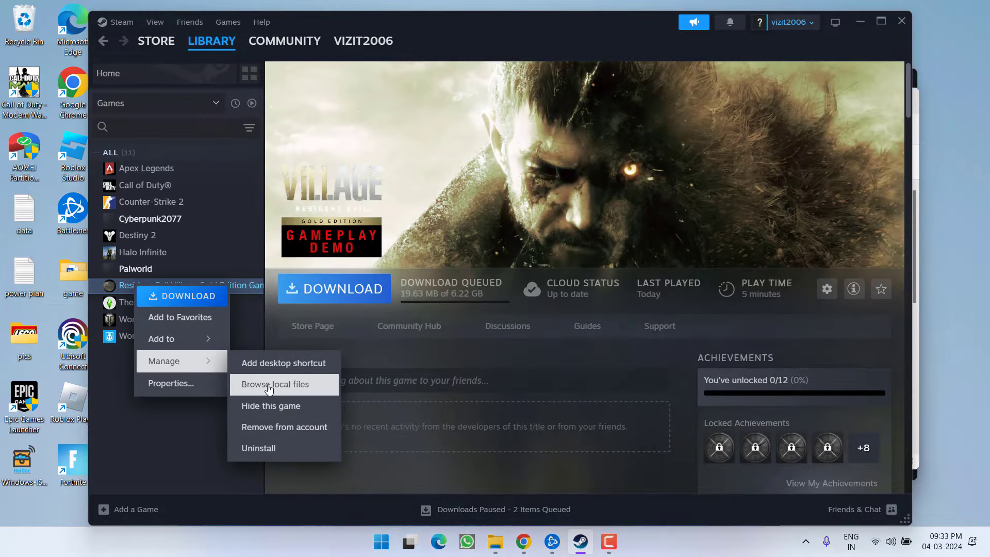
pyautogui.click(275, 383)
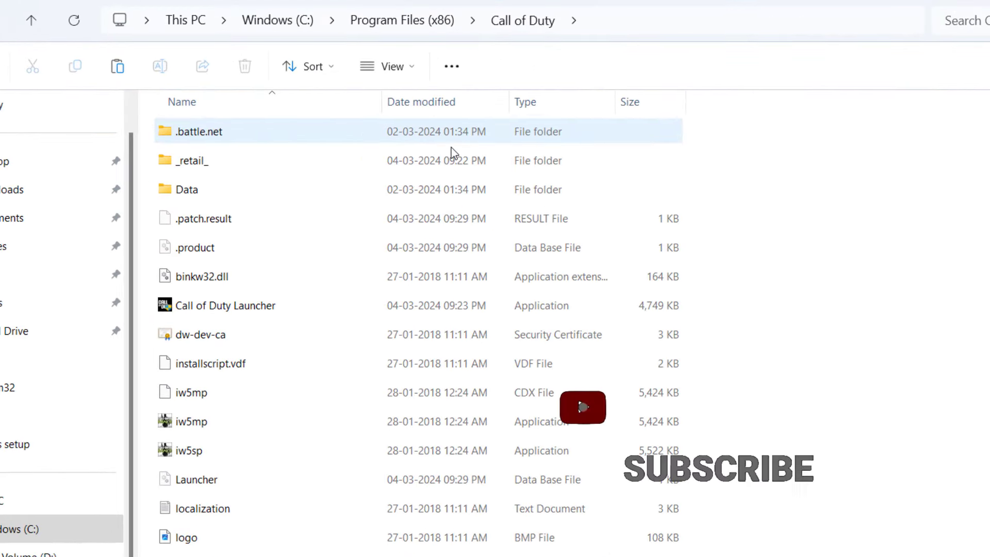
# - Sort the Call of Duty folder by type and select binkw32.dll among the files to delete
pyautogui.click(308, 66)
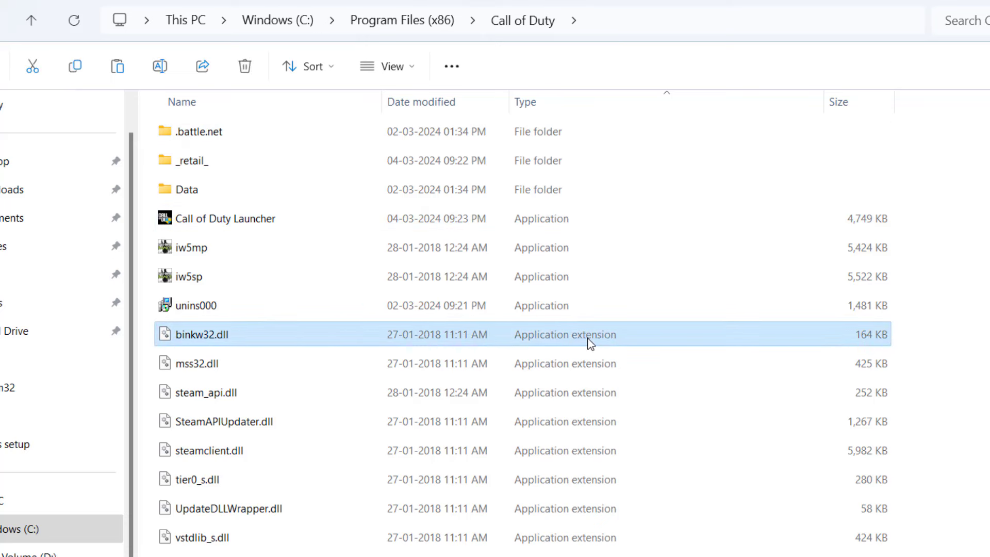
pyautogui.click(226, 218)
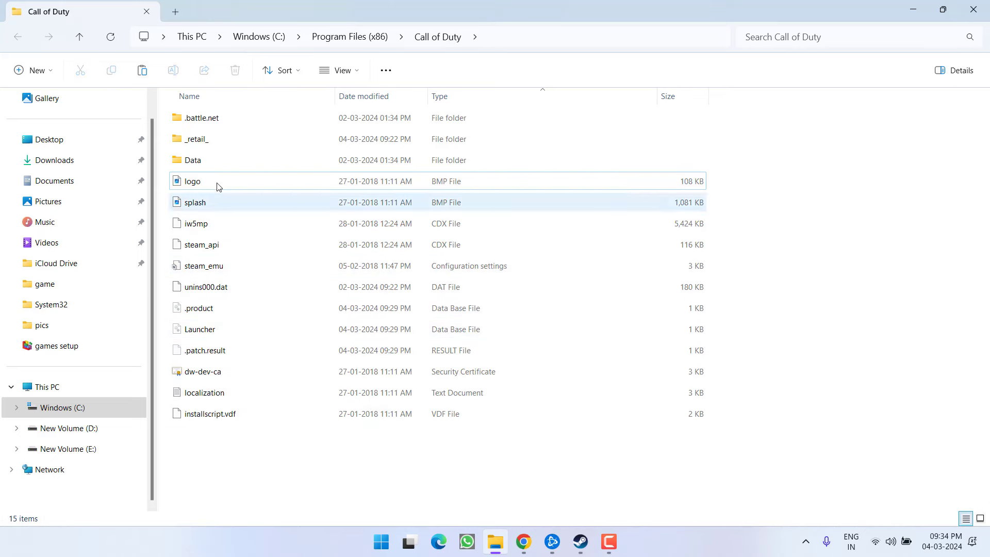
# - Navigate through .battle.net, .extract, indices into D3D12 and delete d3d12core.dll
pyautogui.doubleClick(201, 117)
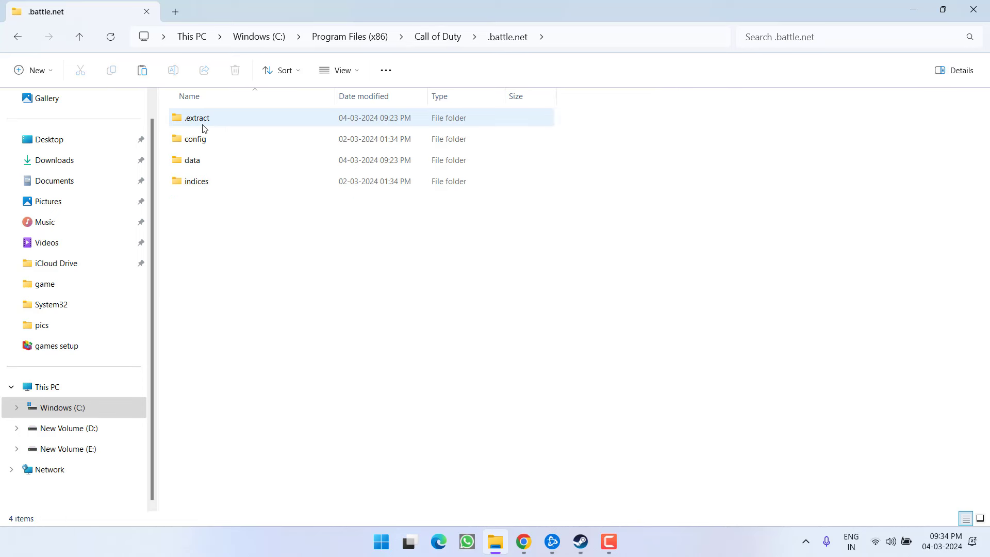
pyautogui.doubleClick(197, 118)
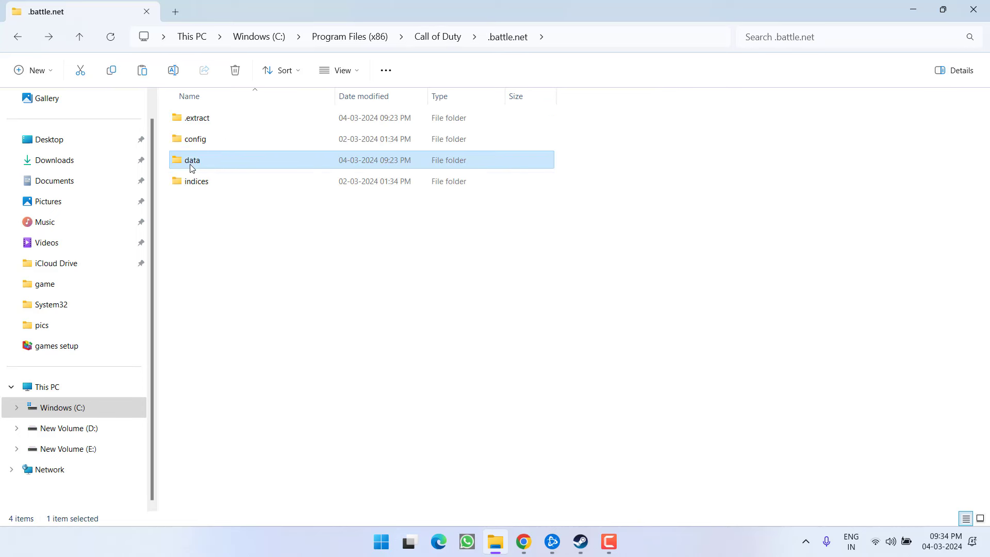
pyautogui.moveTo(196, 182)
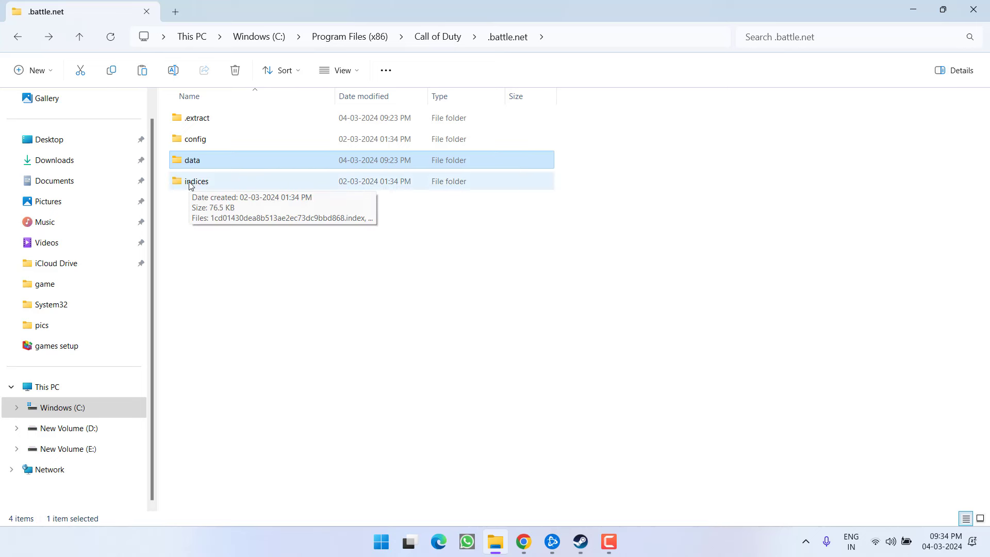
pyautogui.doubleClick(196, 181)
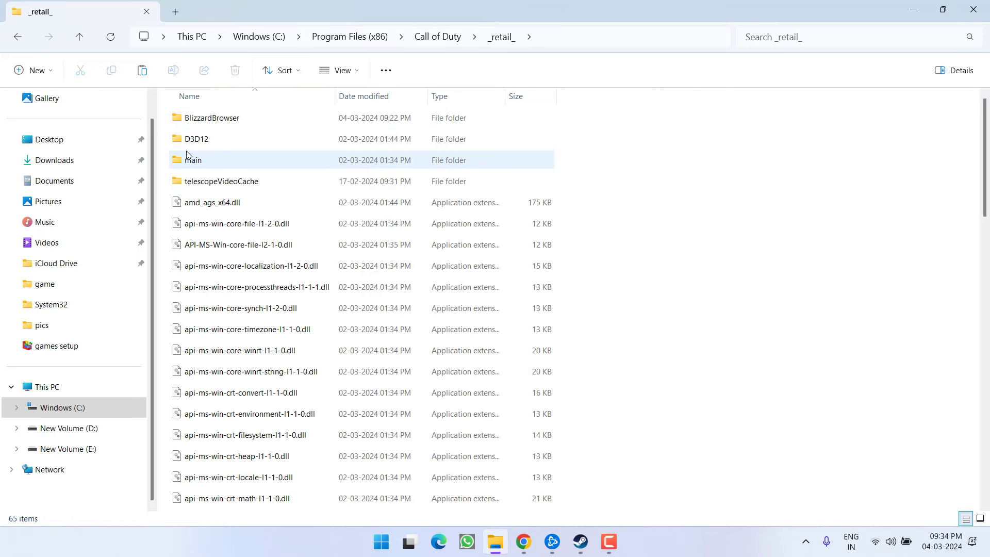
pyautogui.doubleClick(196, 138)
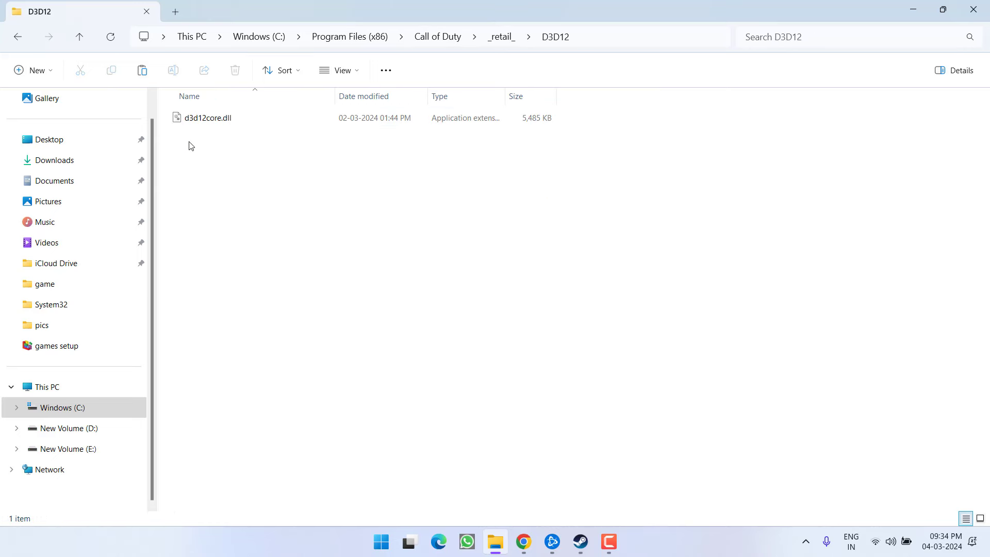
pyautogui.click(208, 118)
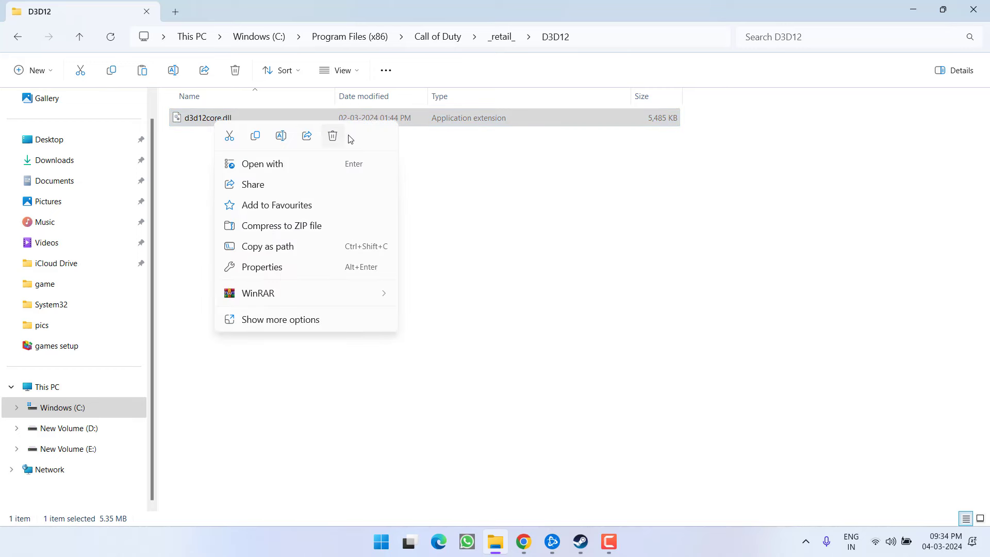
pyautogui.click(333, 135)
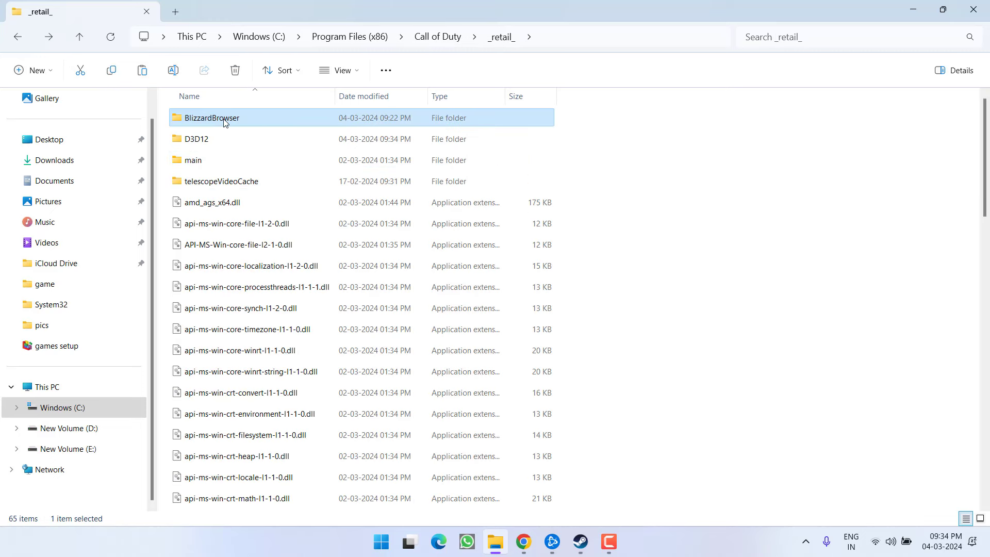
# - Delete the exe and dll files in BlizzardBrowser, then bring up Call of Duty's game options
pyautogui.doubleClick(212, 117)
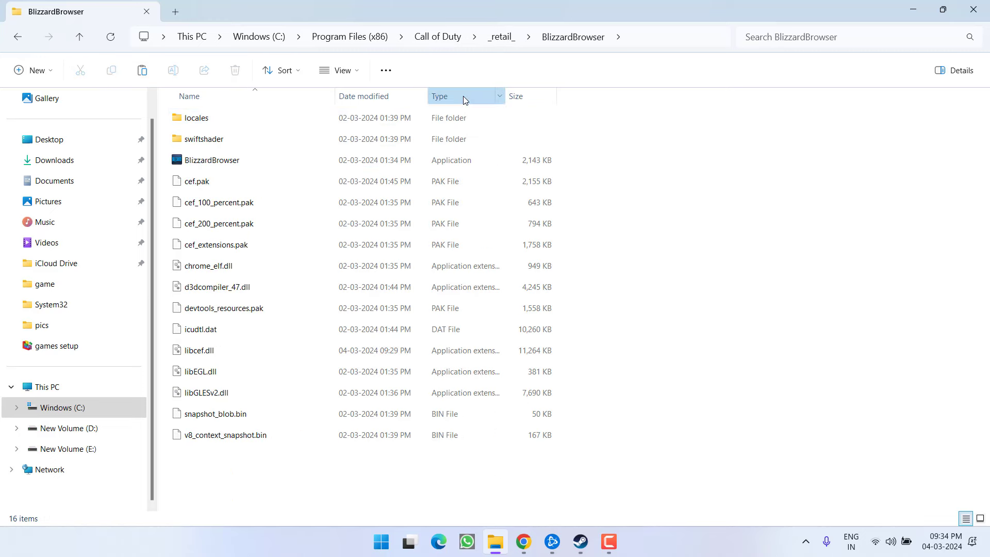
pyautogui.click(440, 96)
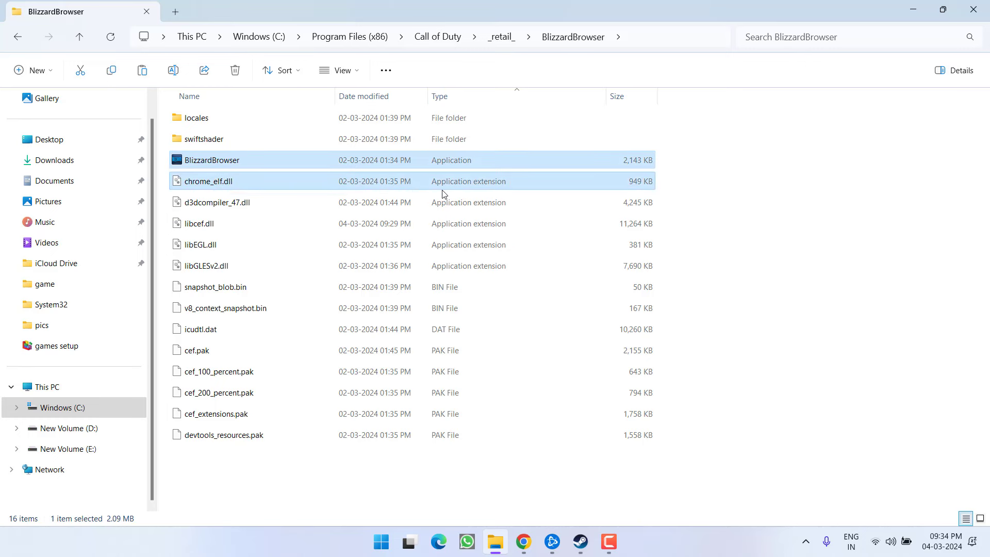
pyautogui.click(217, 202)
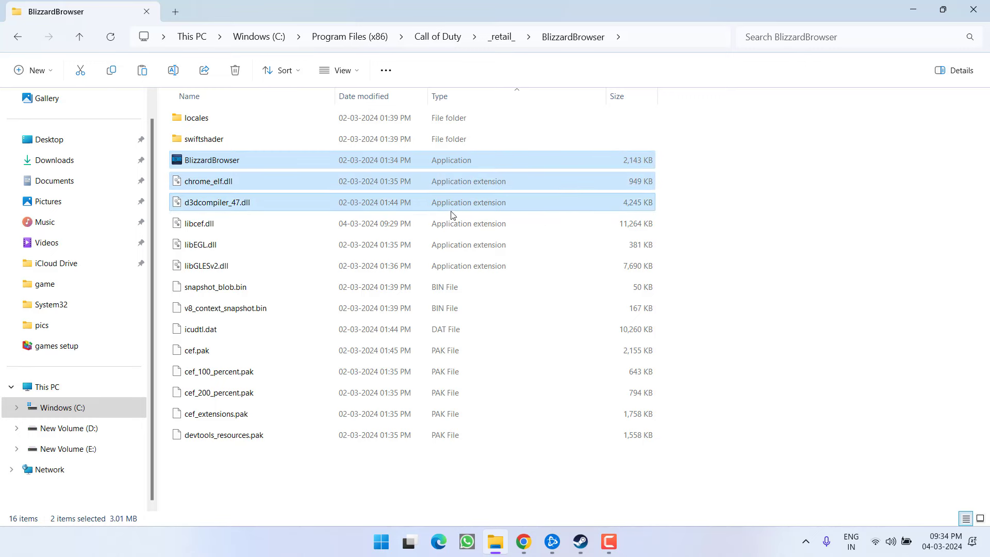
pyautogui.click(204, 265)
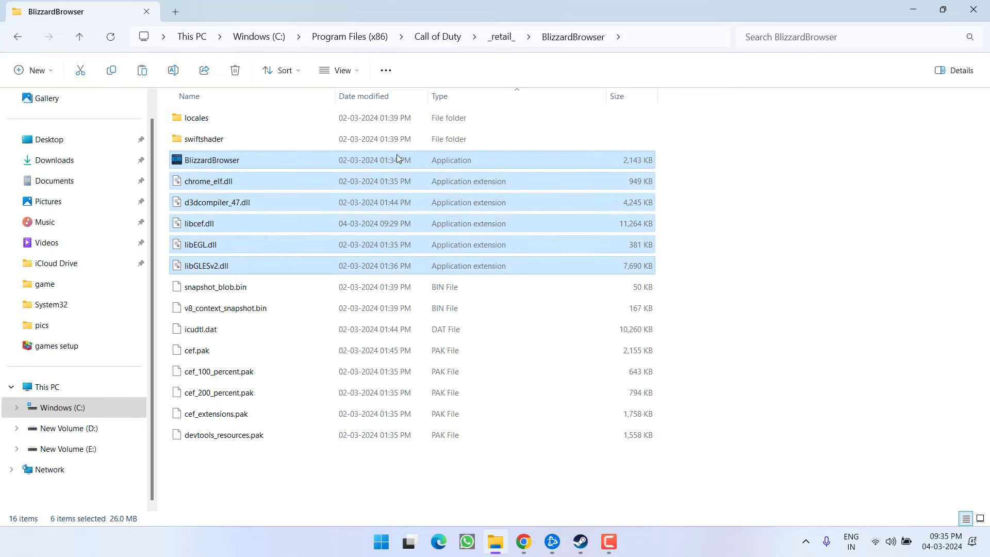
pyautogui.rightClick(398, 160)
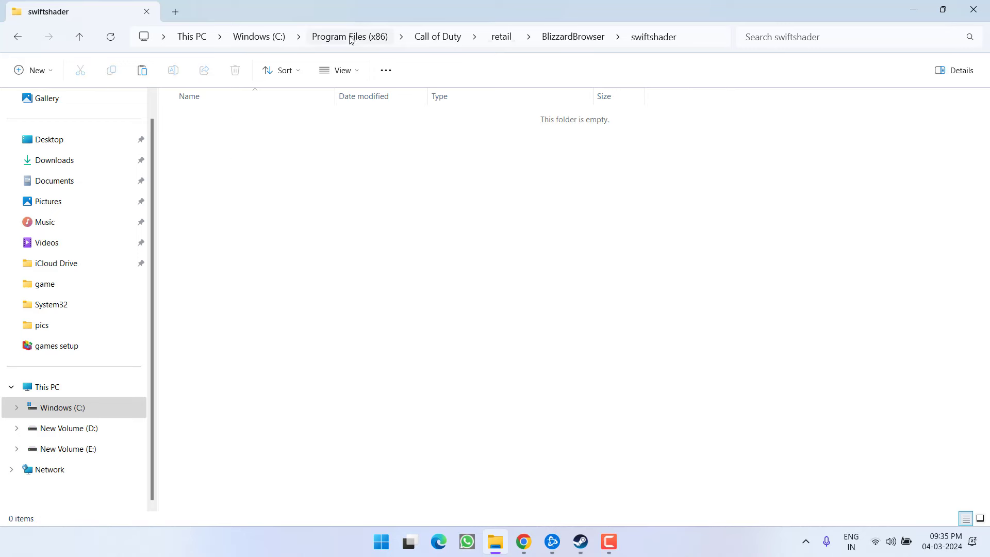
pyautogui.click(348, 37)
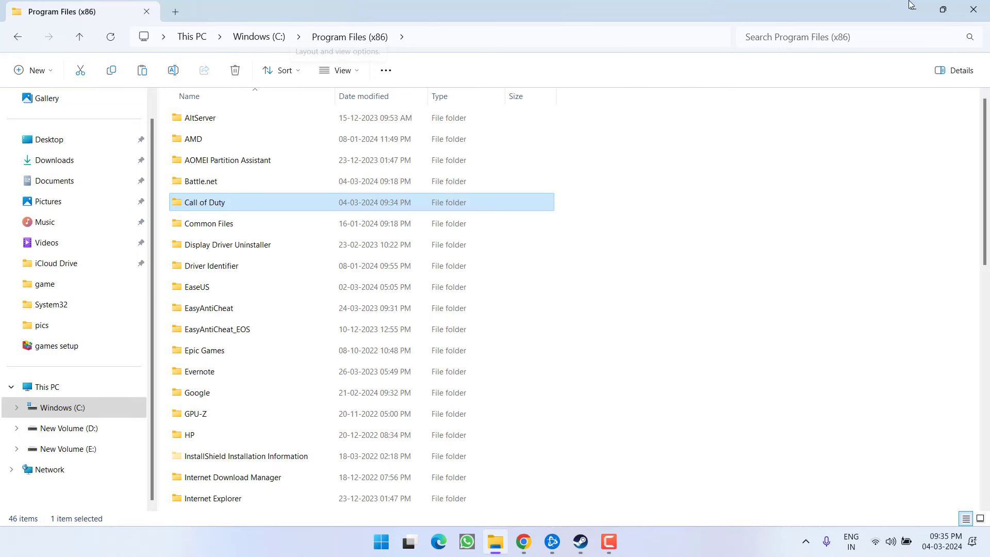
pyautogui.moveTo(910, 9)
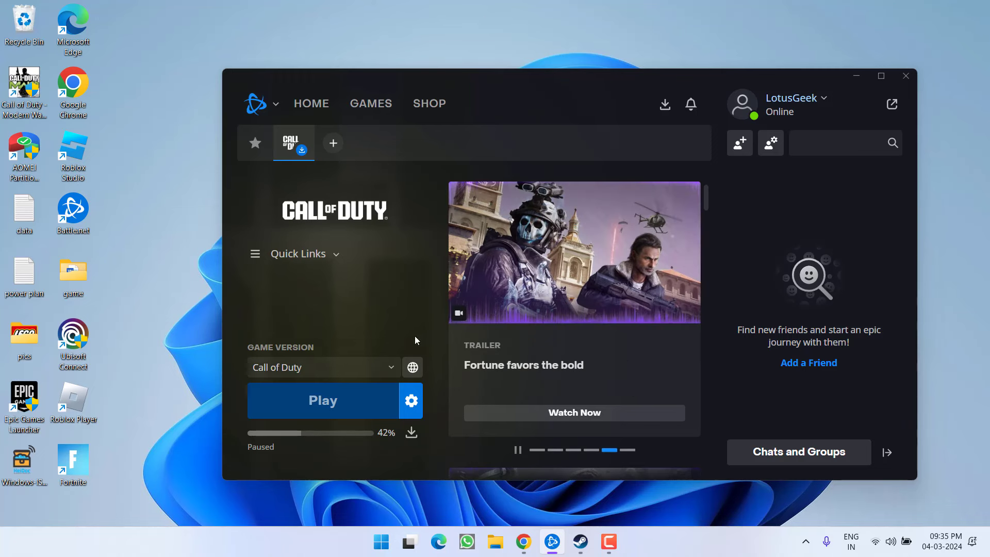
pyautogui.click(410, 400)
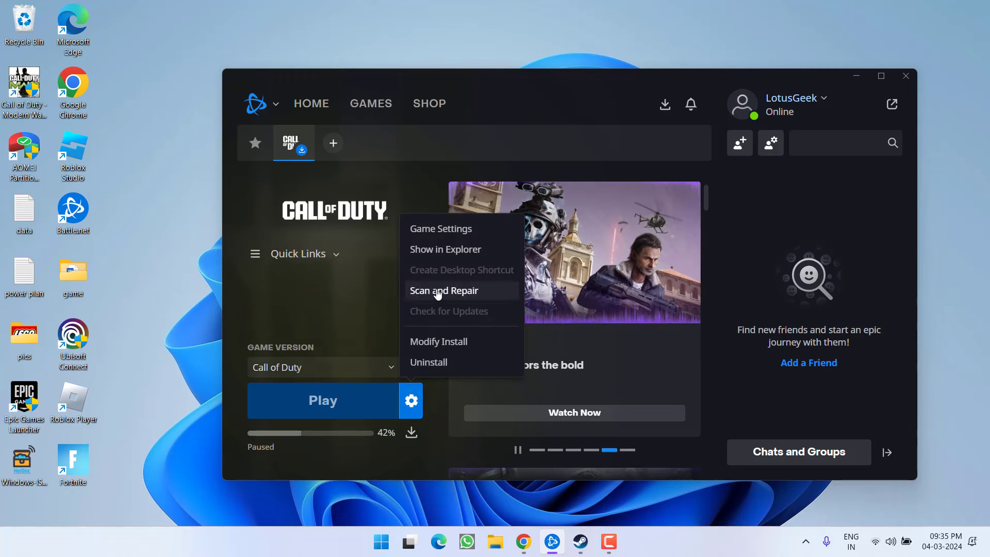
pyautogui.moveTo(579, 541)
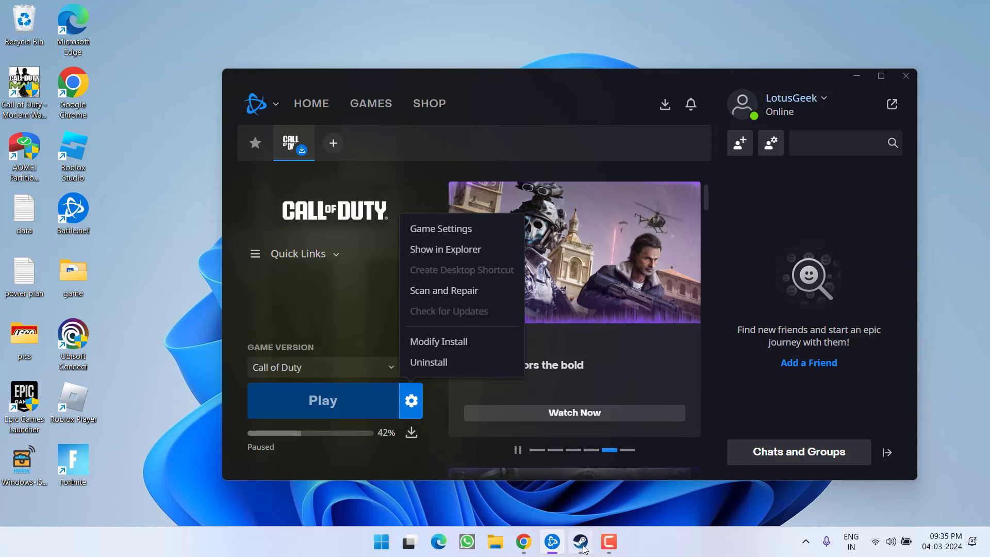
pyautogui.click(579, 541)
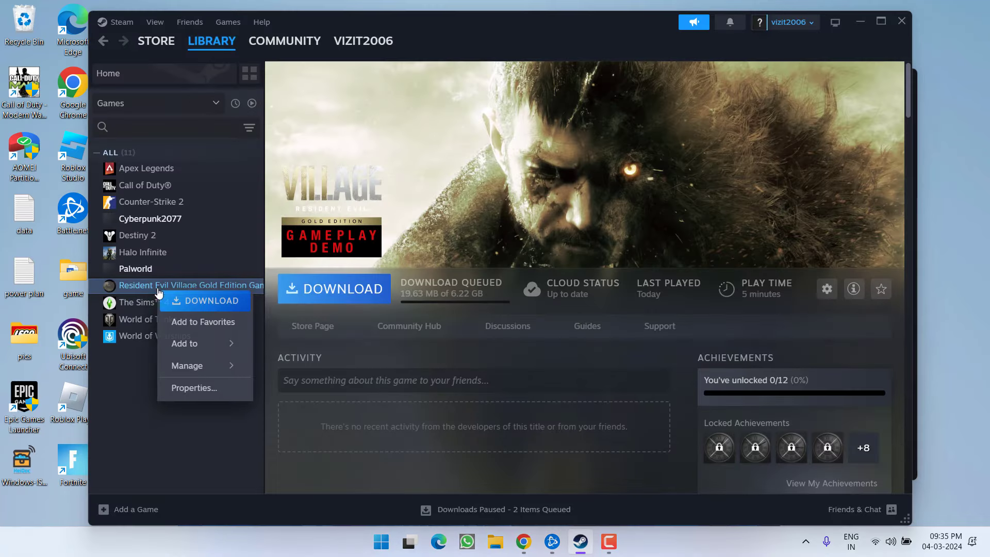
pyautogui.click(193, 387)
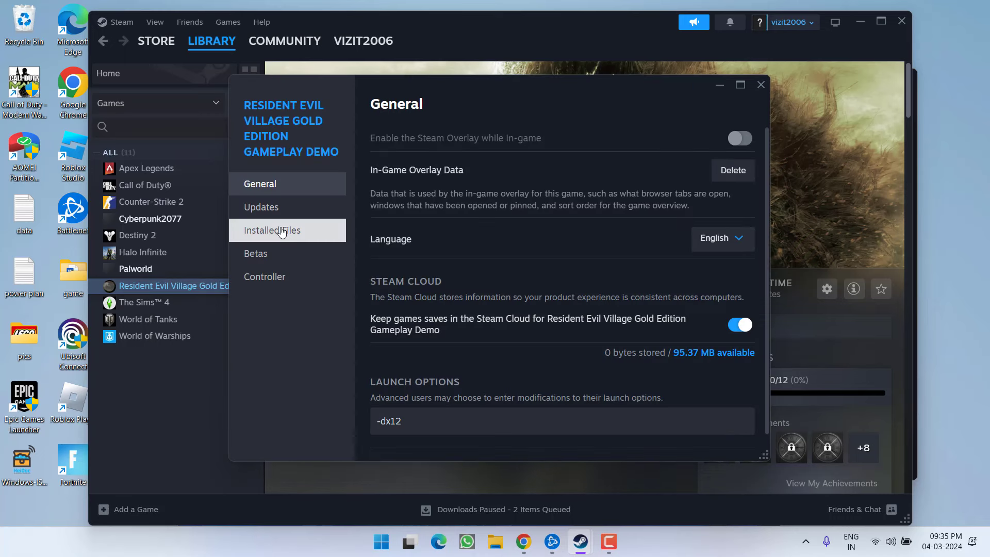
pyautogui.click(272, 230)
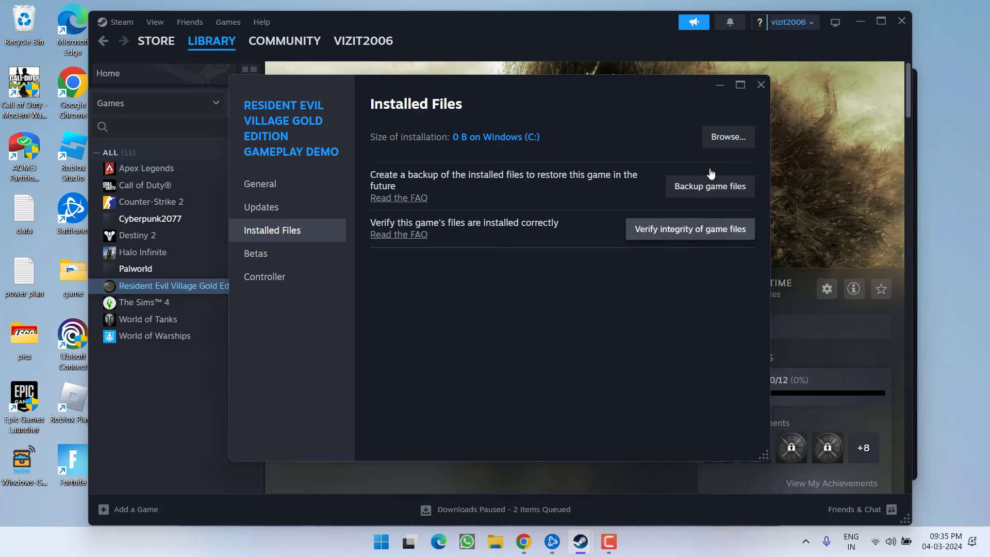
pyautogui.click(760, 84)
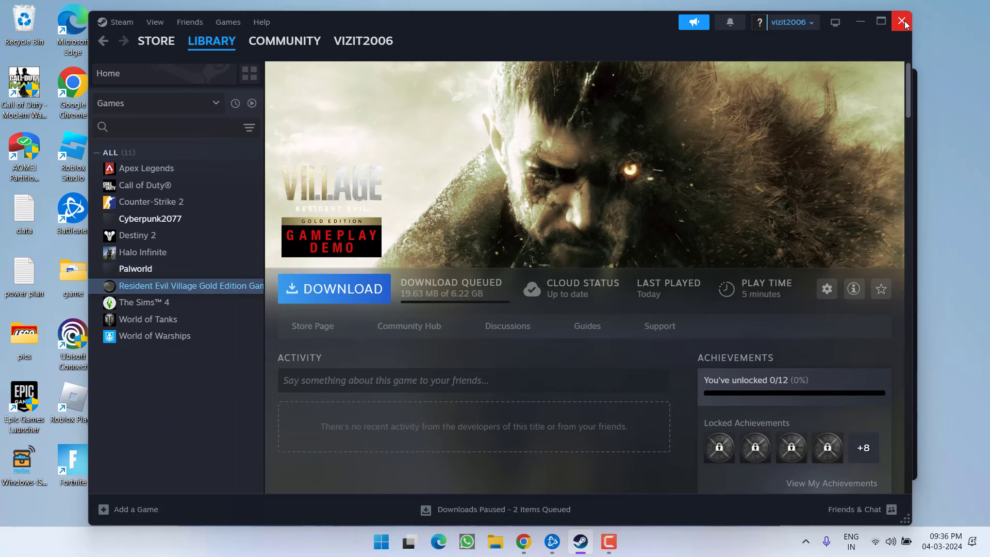
# - Uninstall Call of Duty with its files, accept the UAC prompt, and start a fresh install
pyautogui.click(905, 21)
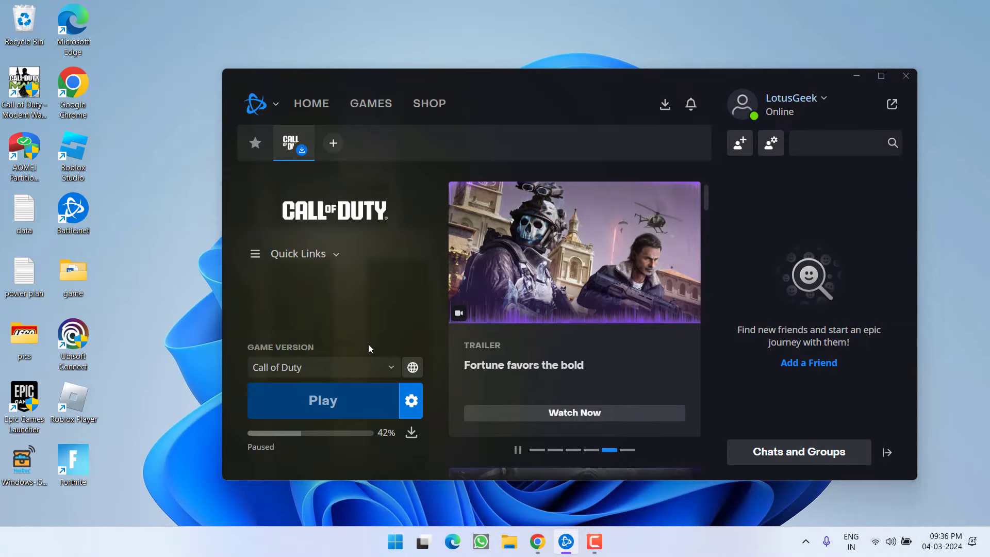
pyautogui.click(411, 400)
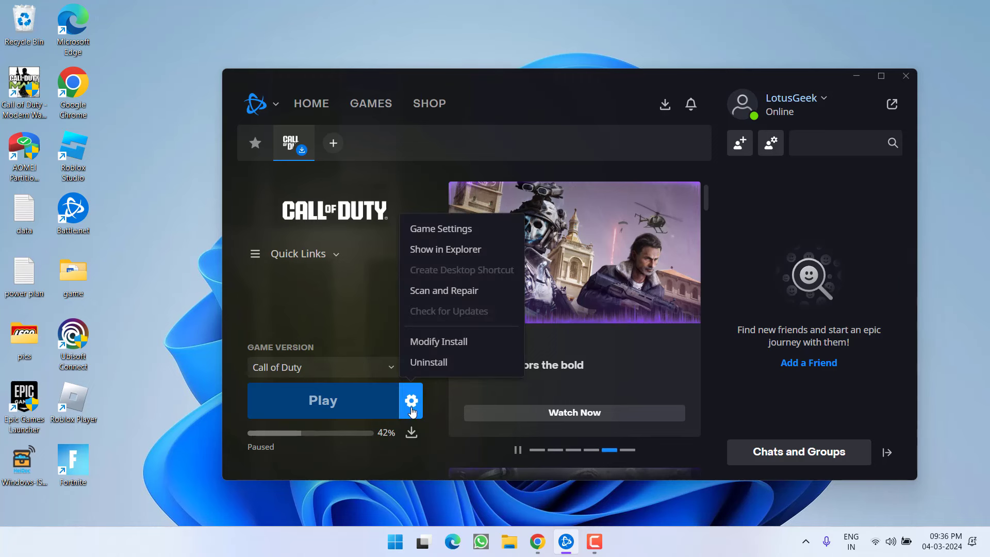
pyautogui.moveTo(428, 362)
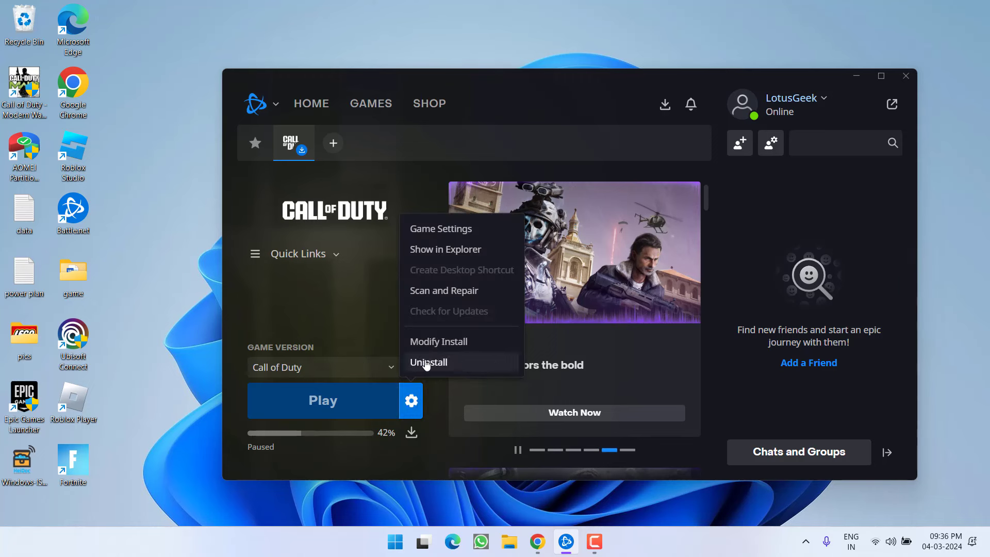
pyautogui.click(428, 362)
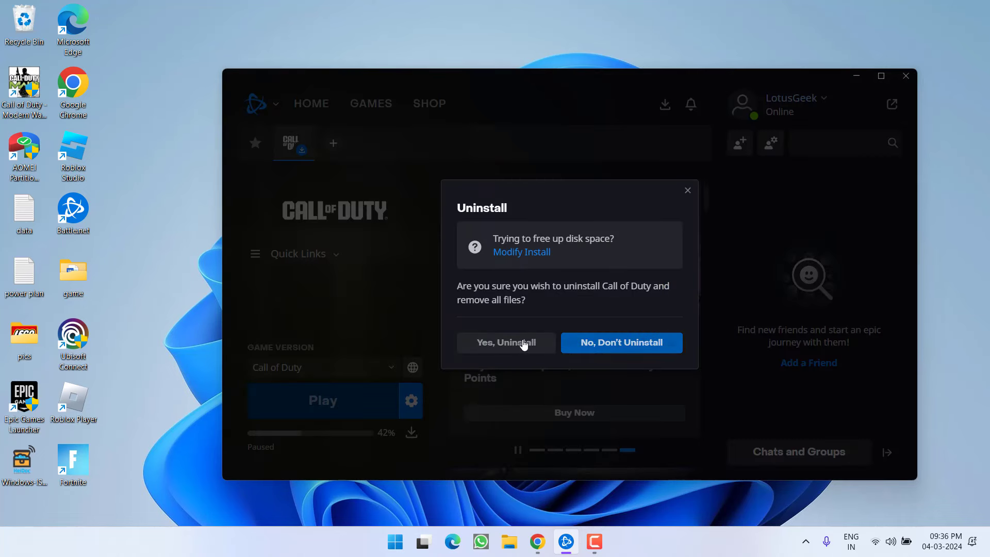
pyautogui.click(505, 342)
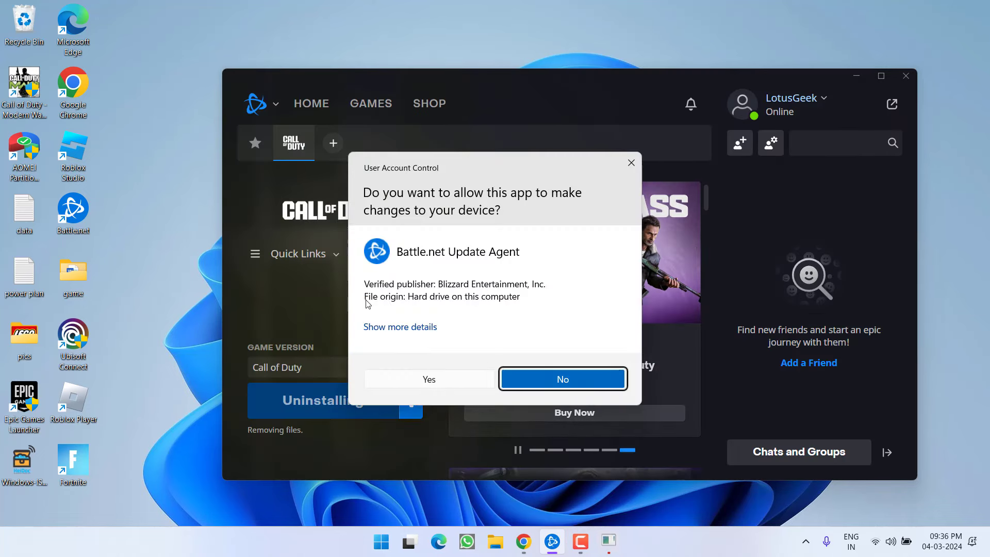
pyautogui.click(561, 378)
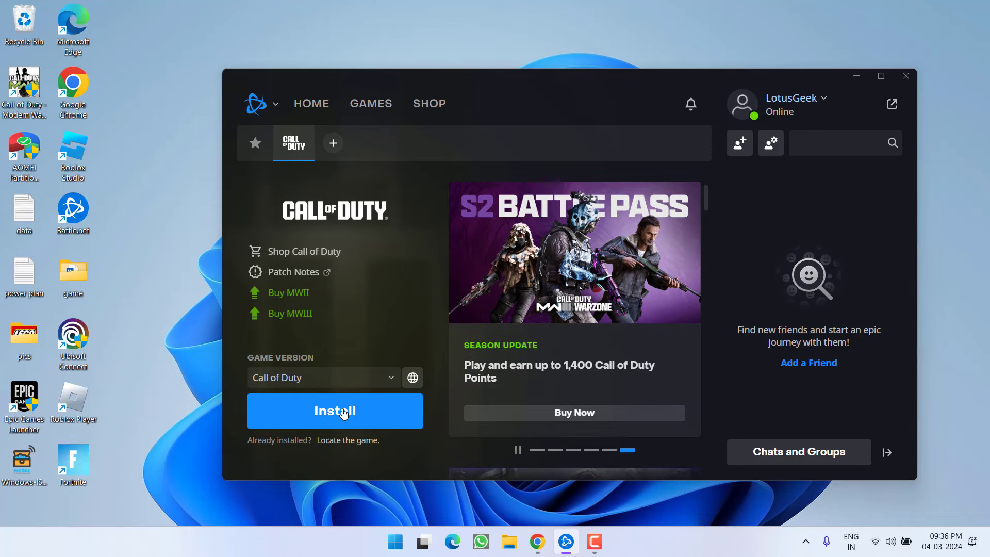
pyautogui.click(334, 411)
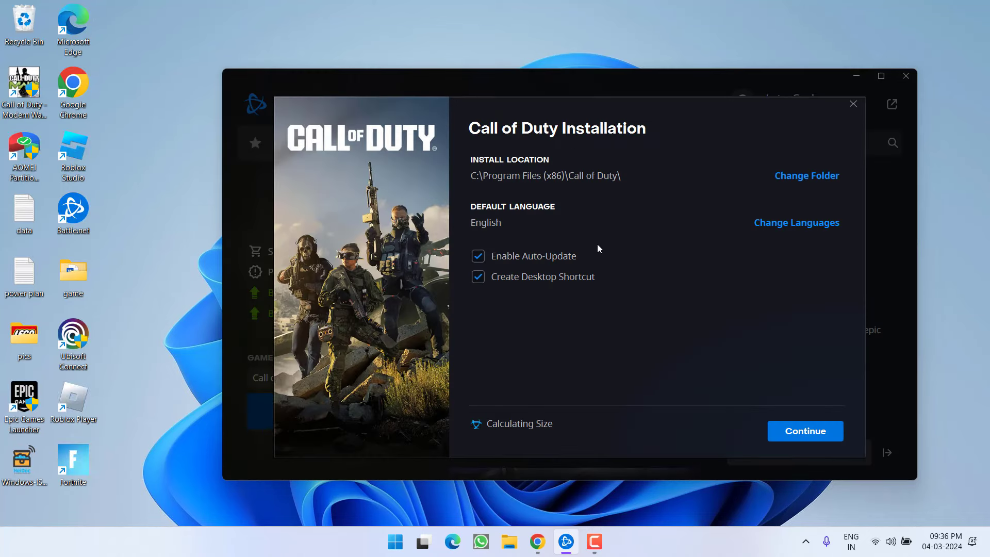